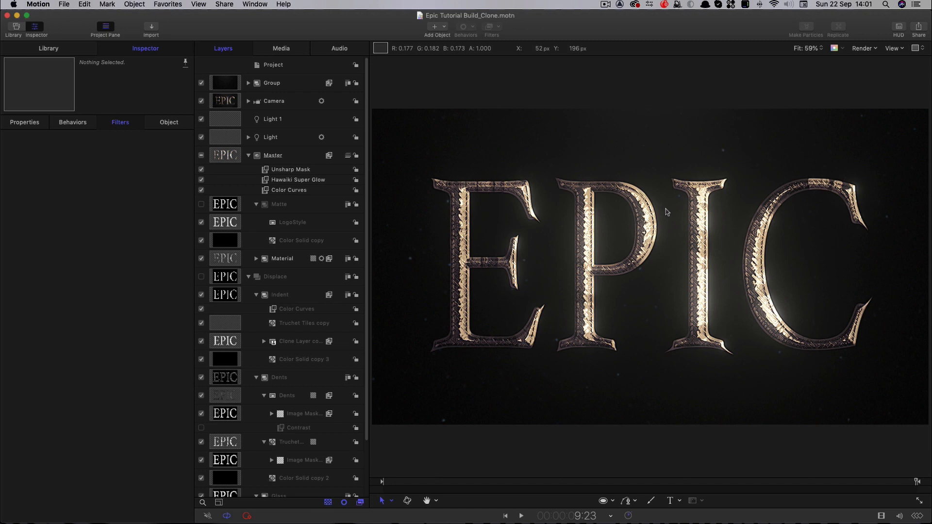
{"action": "mouse_move", "coordinate": [265, 440]}
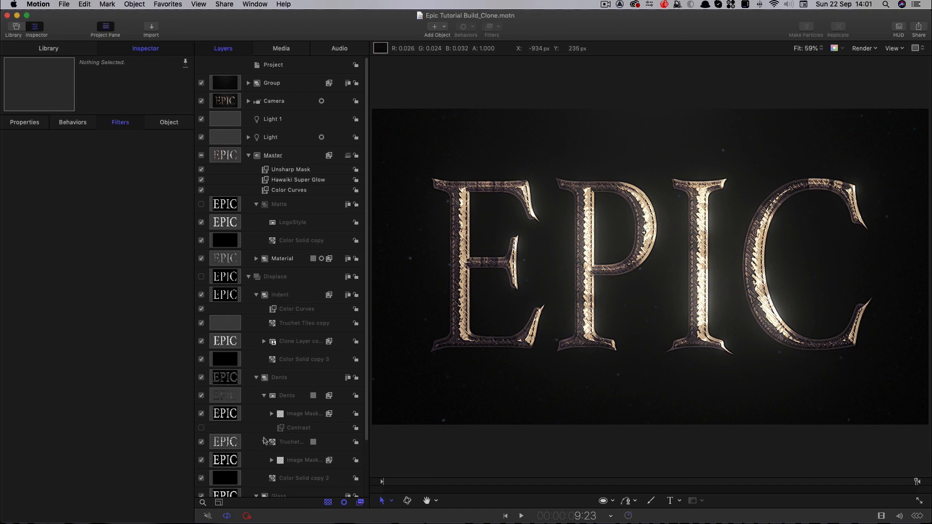
- Review the LogoStyle layer's properties, then show the Matte group's settings in the Inspector
{"action": "scroll", "scroll_direction": "down", "scroll_amount": 3}
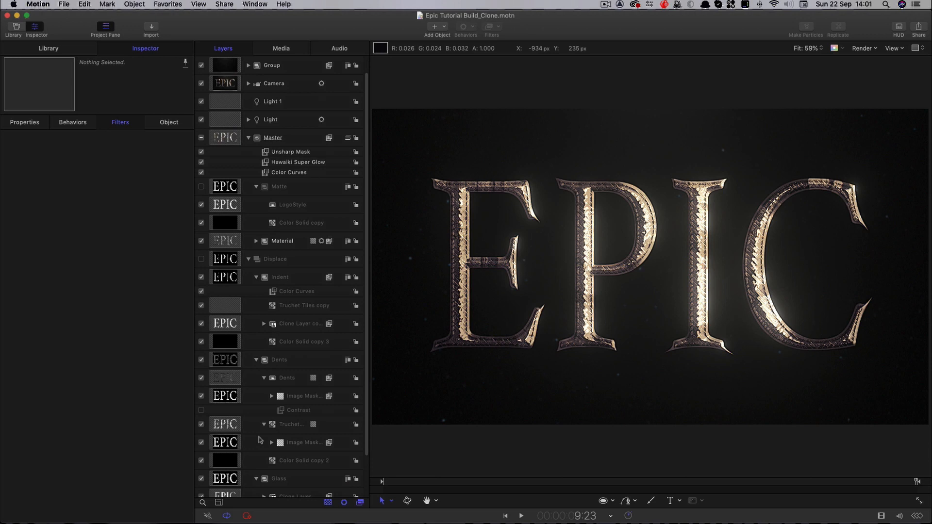
{"action": "scroll", "scroll_direction": "down", "scroll_amount": 3}
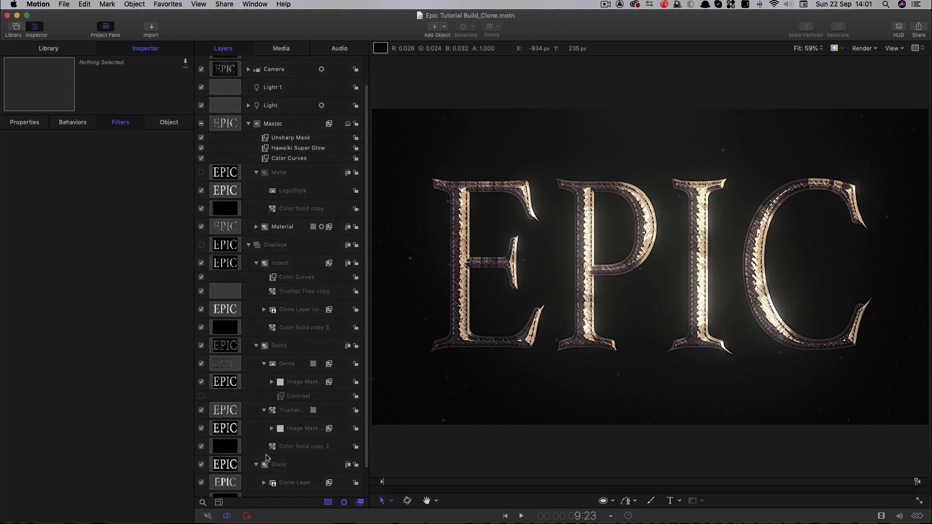
{"action": "left_click", "coordinate": [292, 190]}
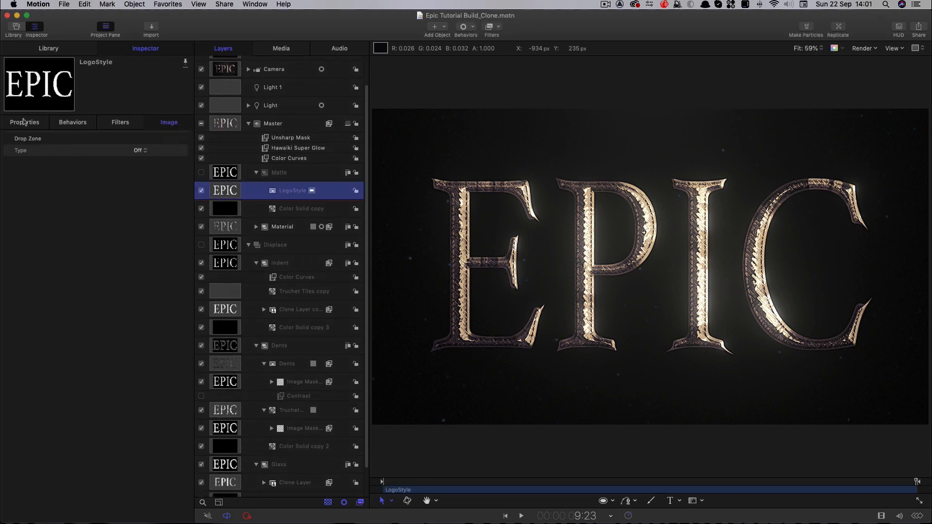
{"action": "left_click", "coordinate": [24, 123]}
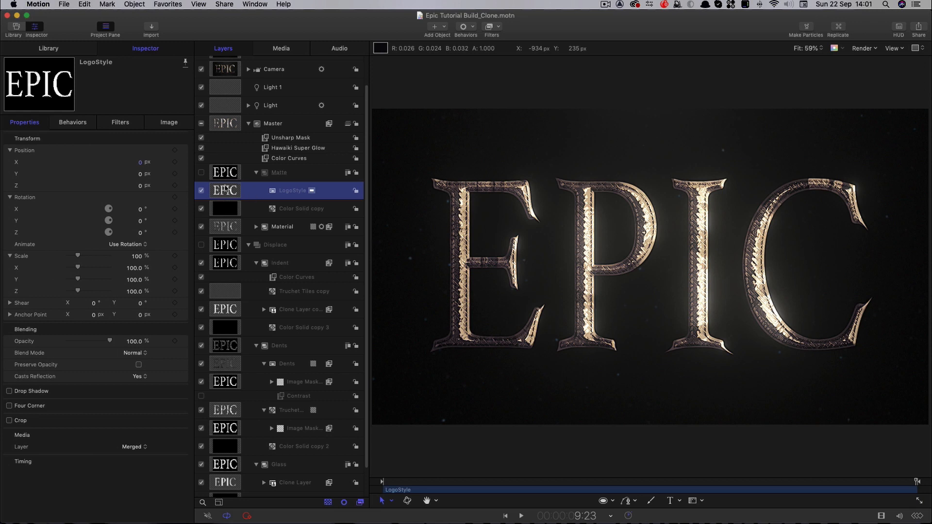
{"action": "left_click", "coordinate": [278, 172]}
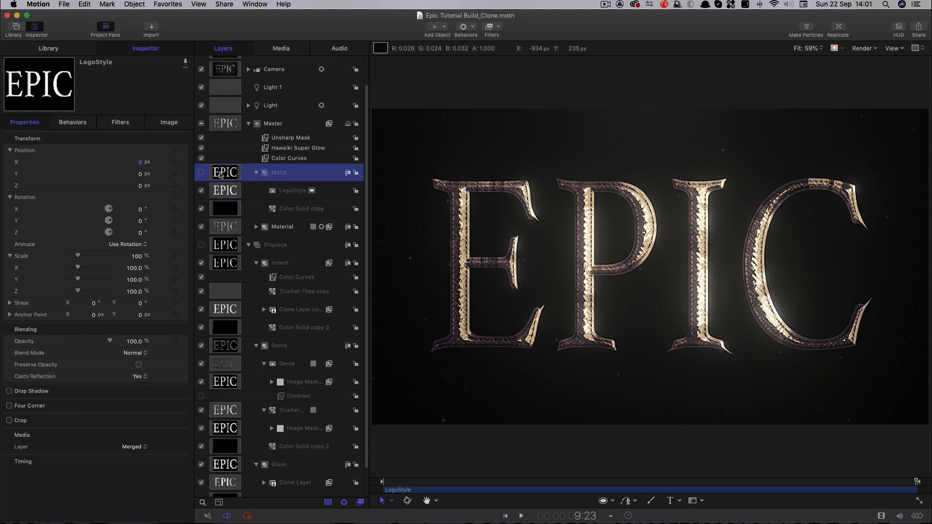
{"action": "left_click", "coordinate": [278, 172]}
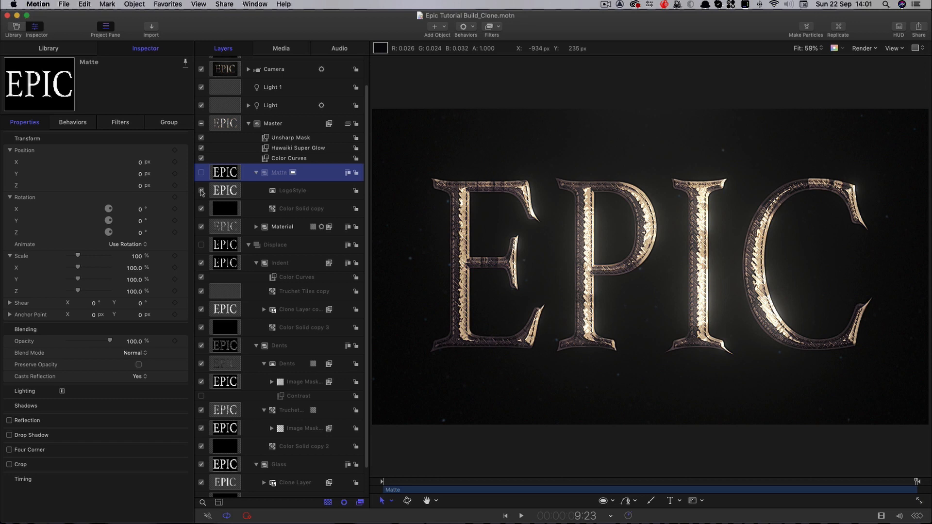
- Hide LogoStyle, draw a circle inside the Matte group, and reselect Matte
{"action": "left_click", "coordinate": [201, 173]}
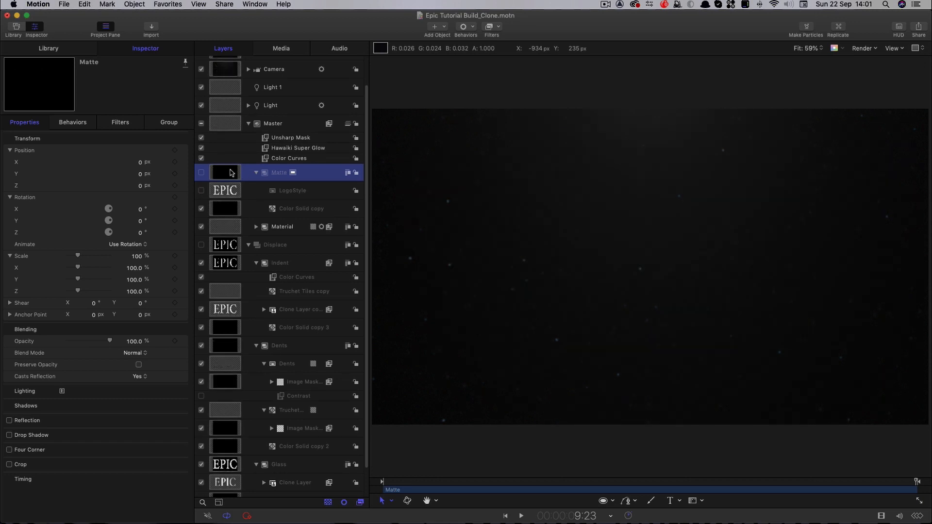
{"action": "mouse_move", "coordinate": [230, 173]}
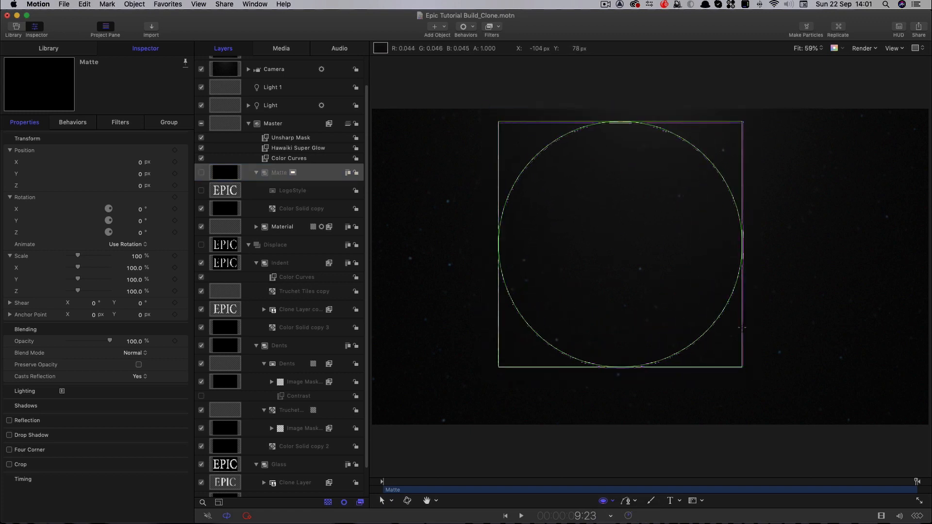
{"action": "left_click", "coordinate": [285, 191]}
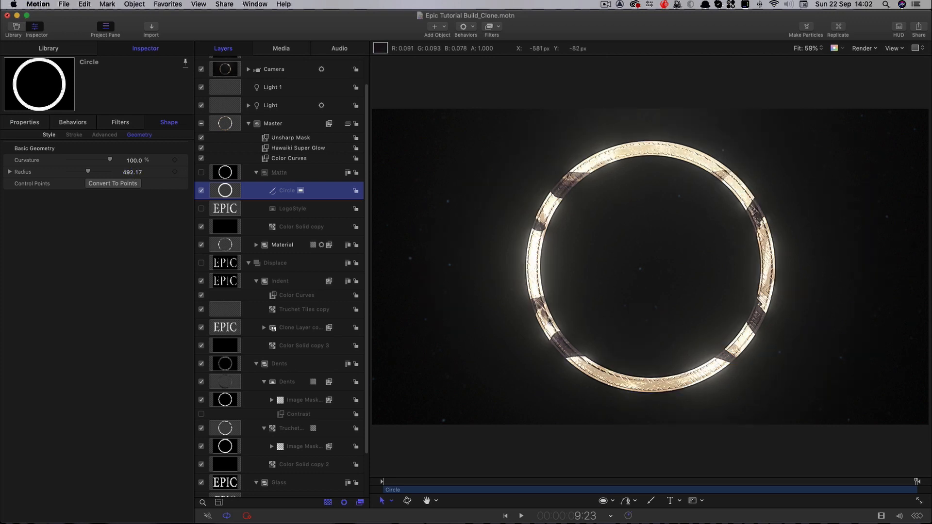
{"action": "mouse_move", "coordinate": [717, 330]}
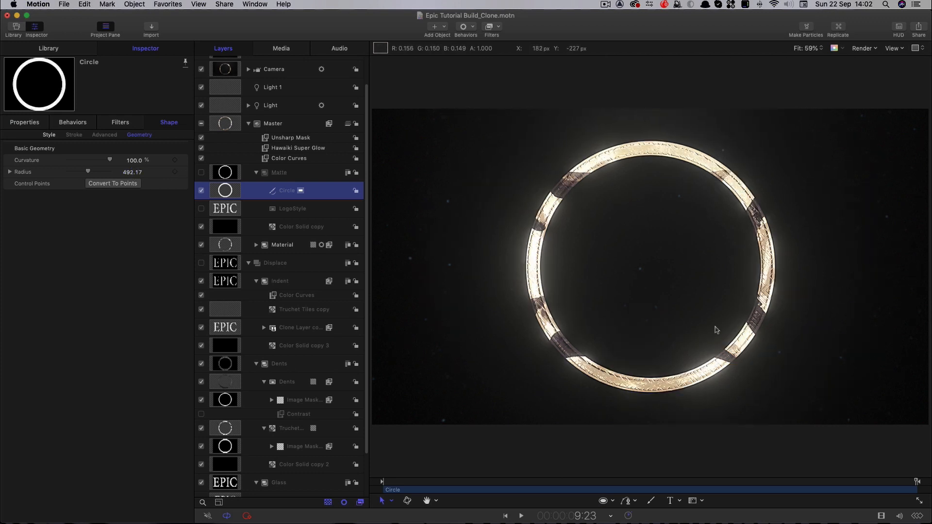
{"action": "left_click", "coordinate": [278, 172]}
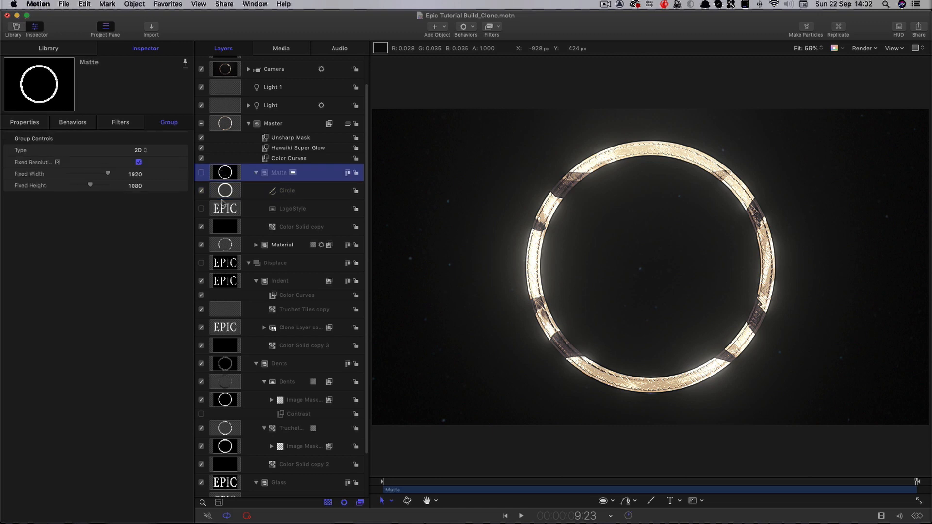
- Select the Clone Layer copy in the Indent group to view its clone source
{"action": "scroll", "scroll_direction": "down", "scroll_amount": 3}
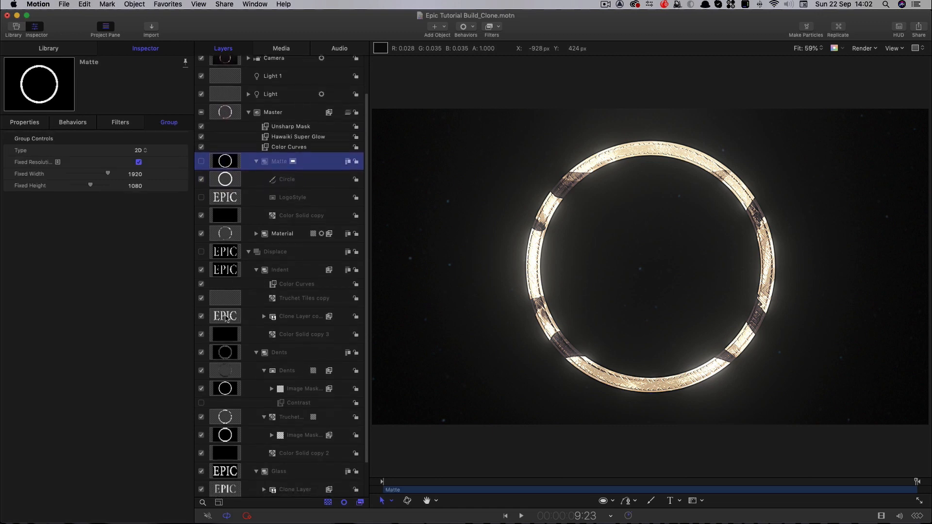
{"action": "left_click", "coordinate": [297, 316]}
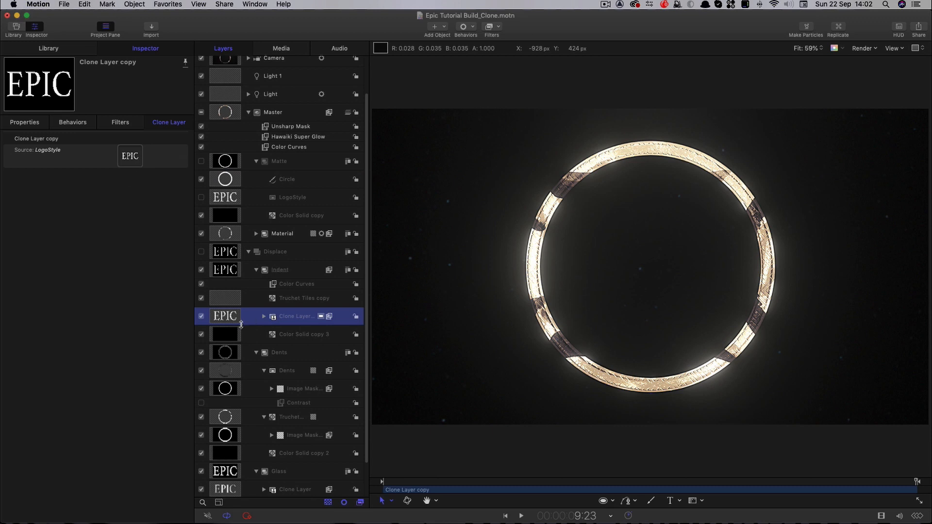
{"action": "mouse_move", "coordinate": [236, 146]}
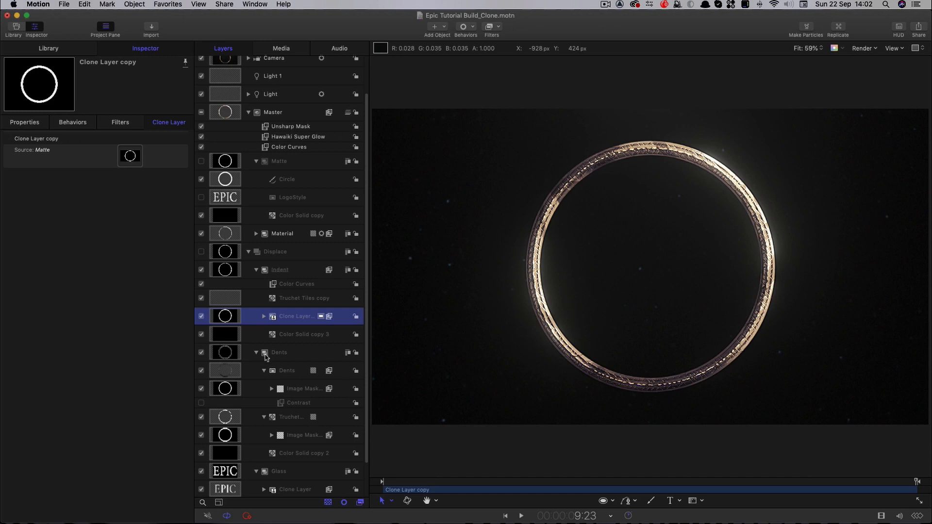
{"action": "scroll", "scroll_direction": "down", "scroll_amount": 3}
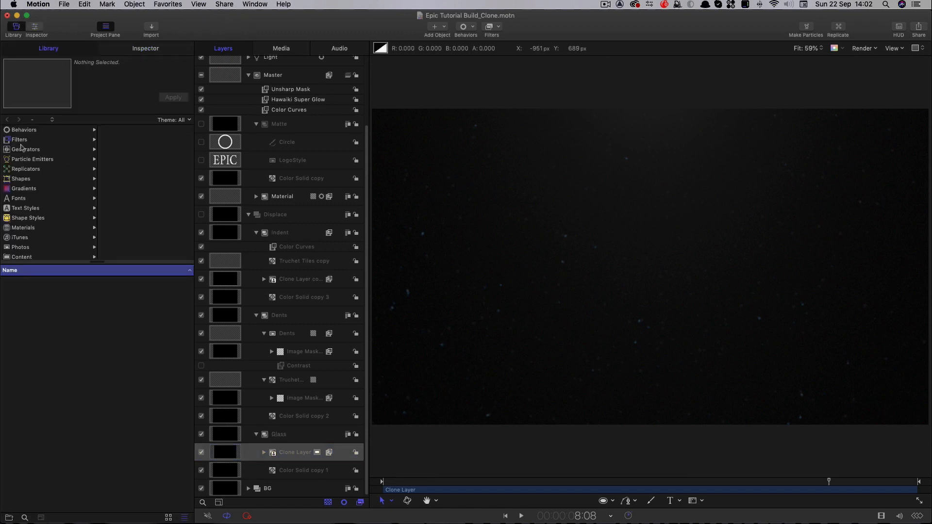
- List the Generators category in the Library pane
{"action": "left_click", "coordinate": [26, 149]}
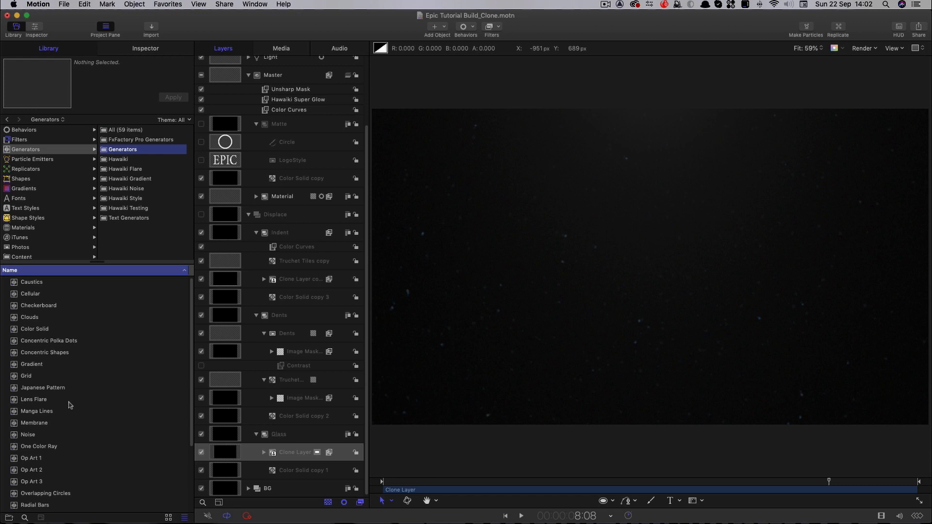
{"action": "mouse_move", "coordinate": [15, 355]}
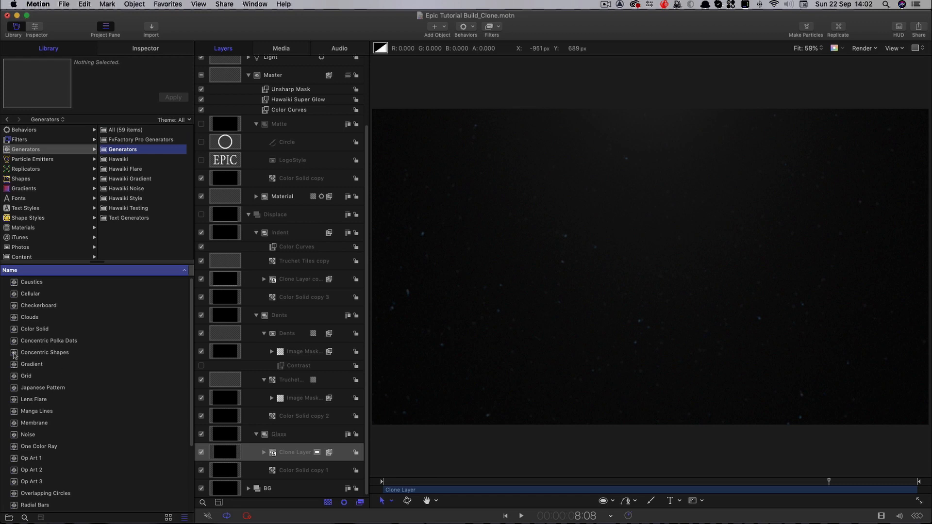